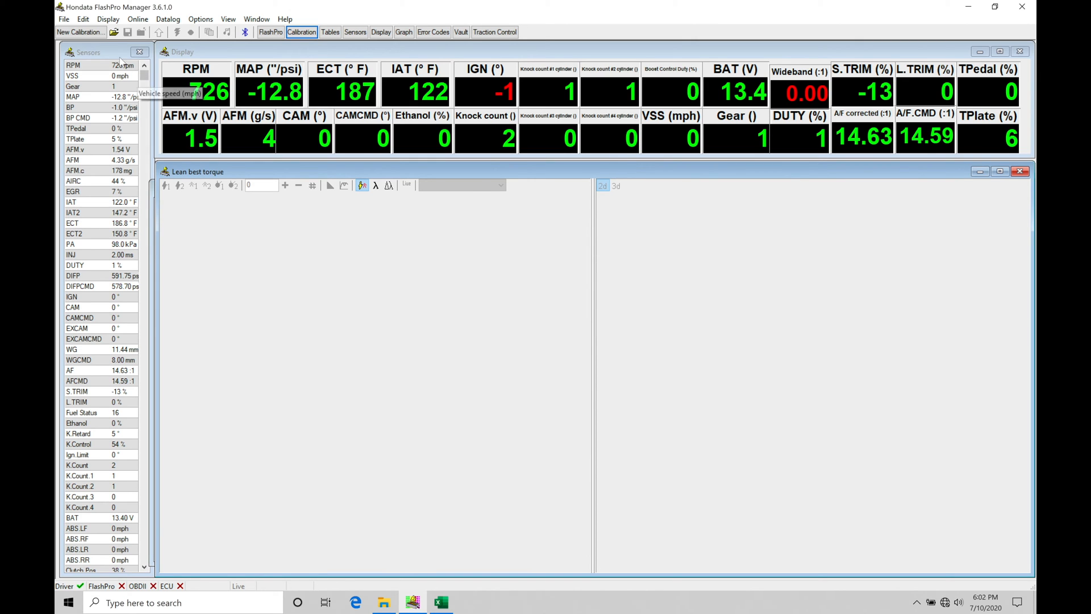
pyautogui.moveTo(114, 31)
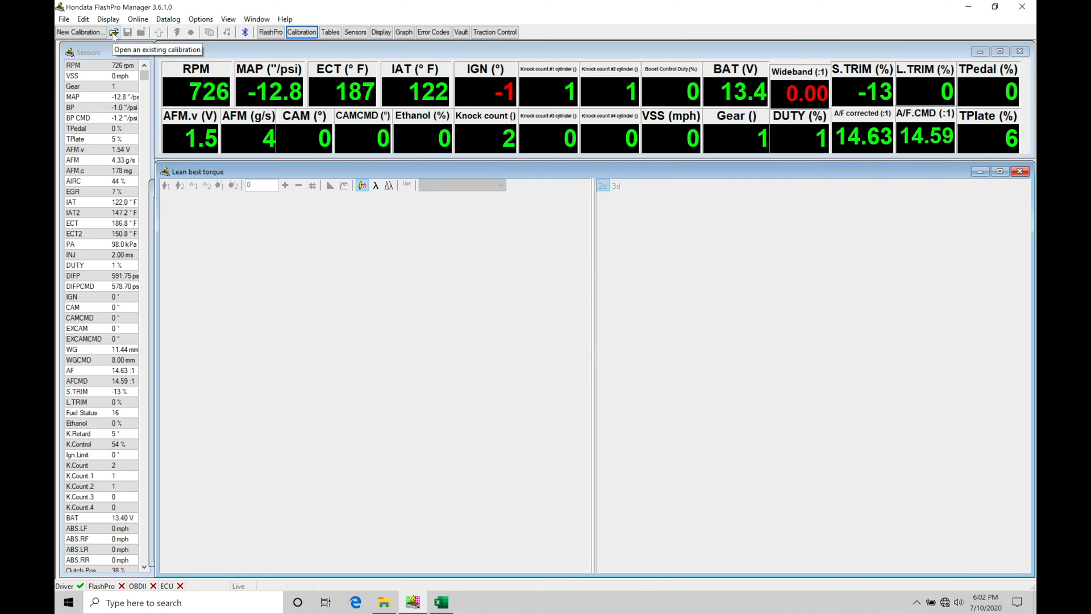
# Load the '10th Gen Base Civic Example' calibration from the Open File dialog
pyautogui.click(113, 32)
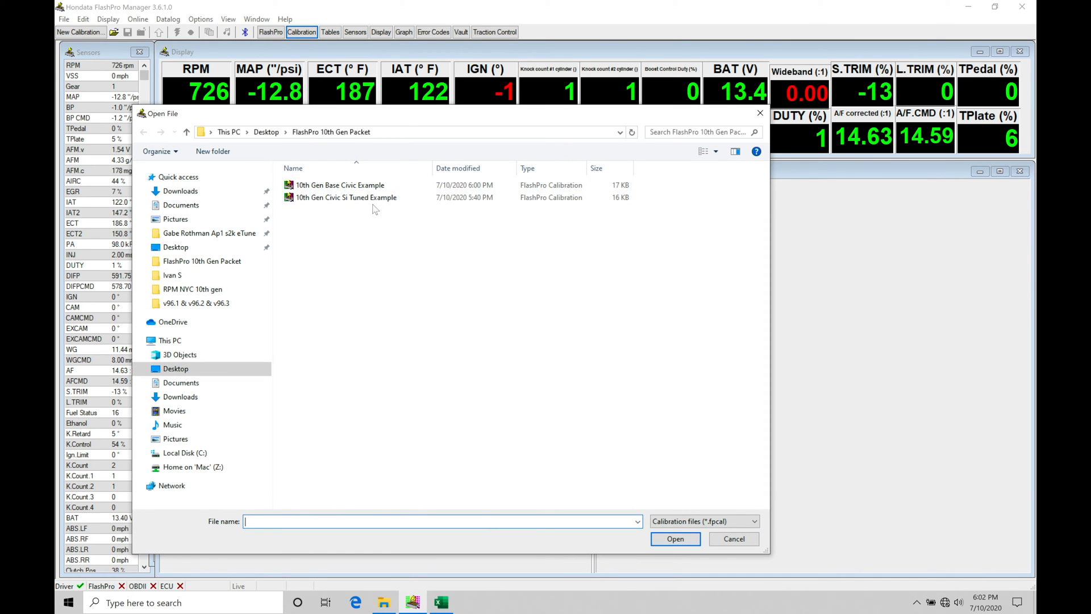
pyautogui.moveTo(340, 185)
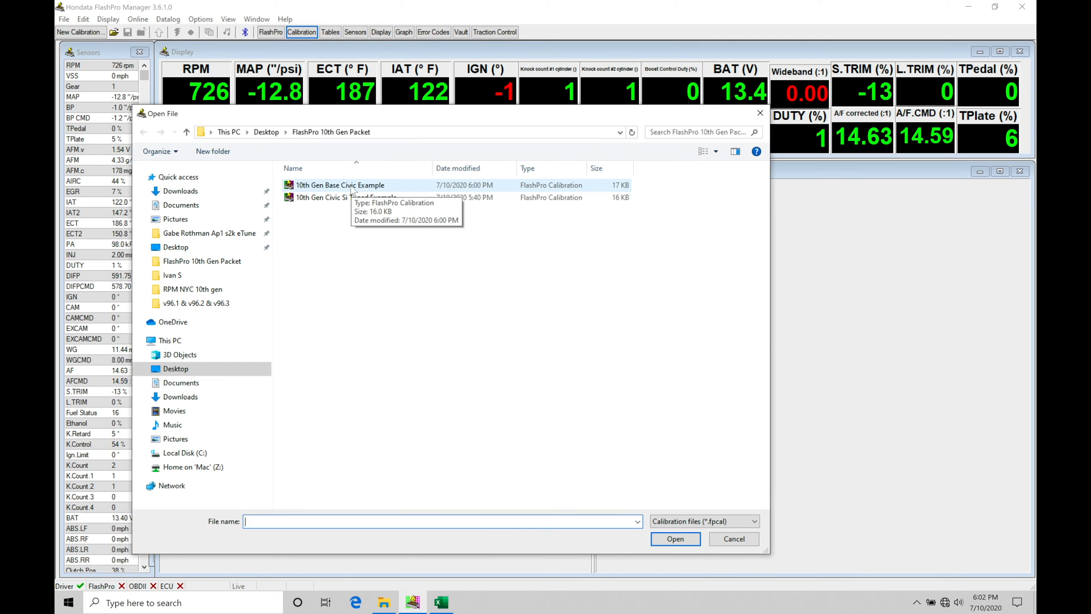
pyautogui.click(340, 185)
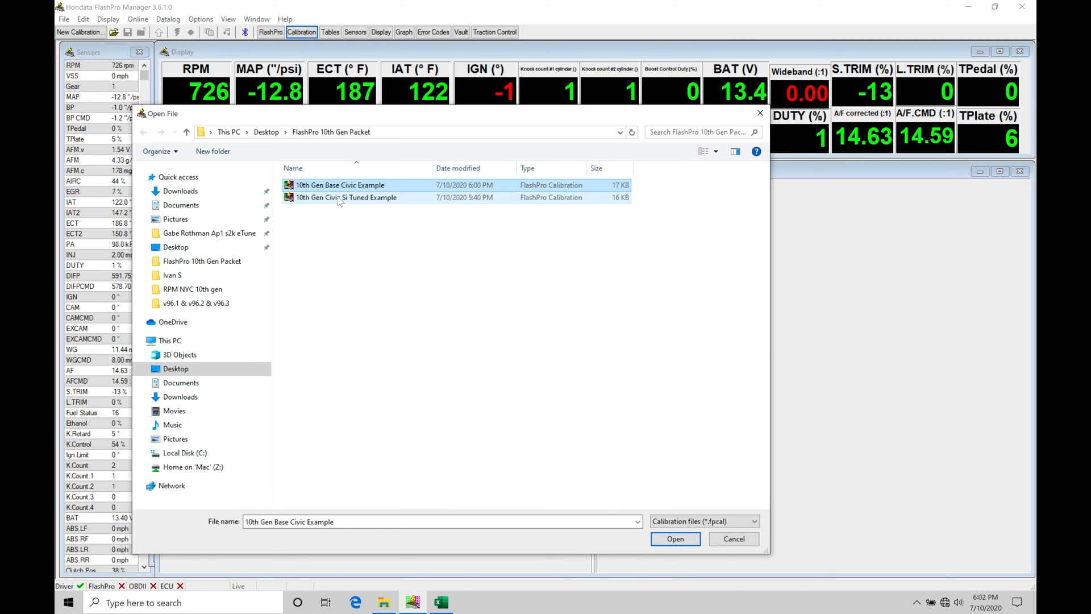
pyautogui.click(346, 197)
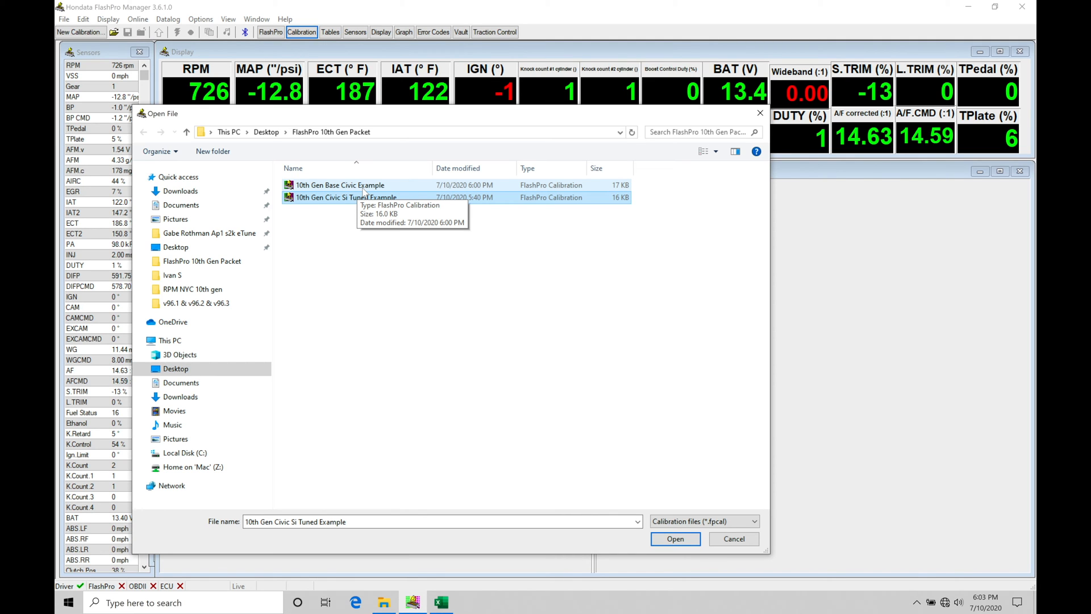
pyautogui.click(340, 185)
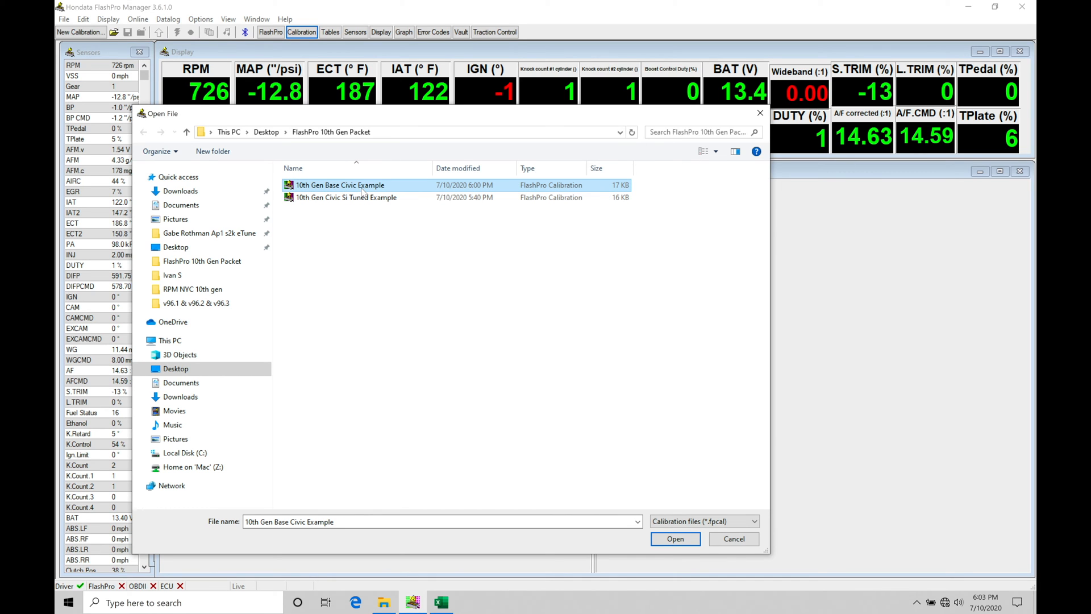
pyautogui.click(346, 196)
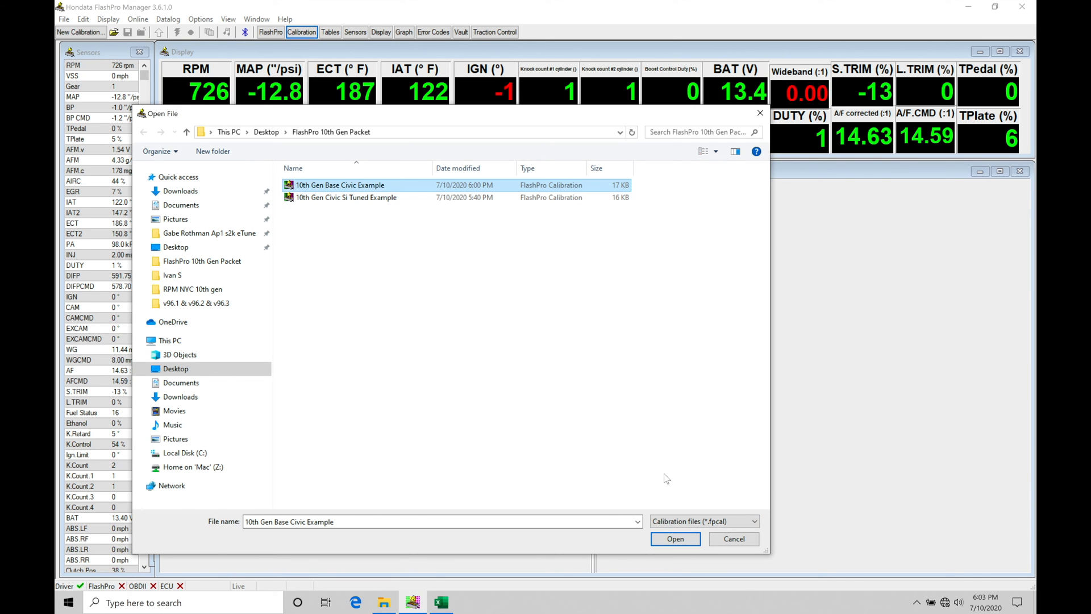
pyautogui.click(674, 538)
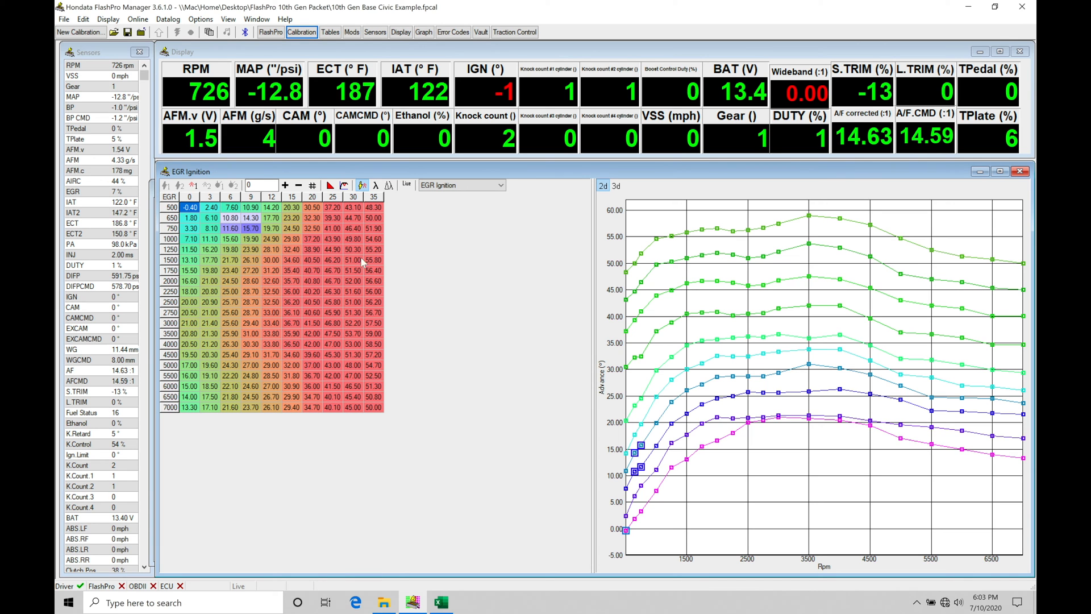
pyautogui.click(351, 31)
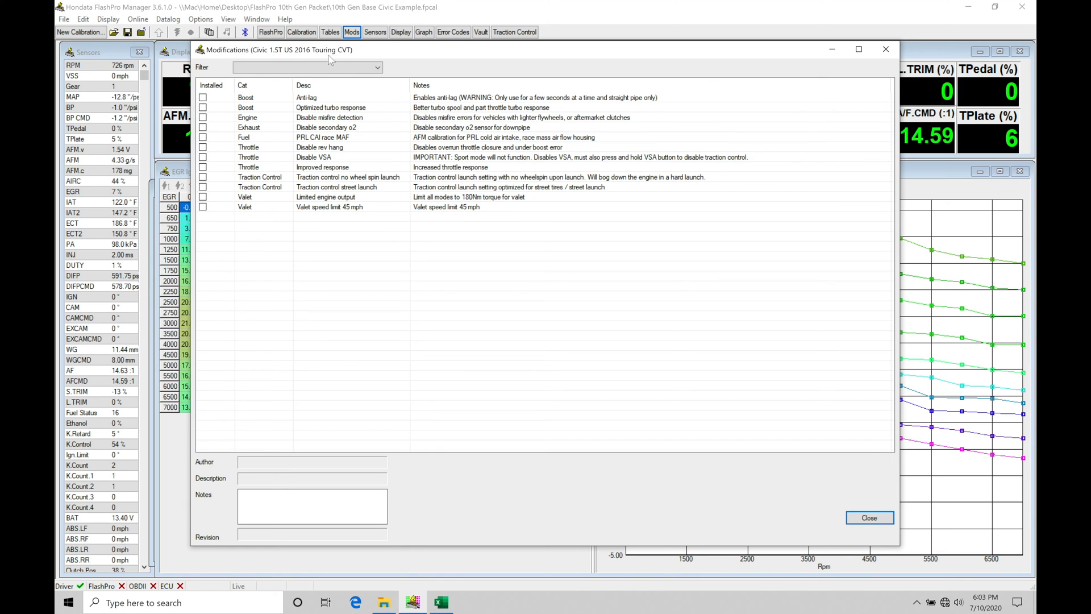
pyautogui.moveTo(345, 58)
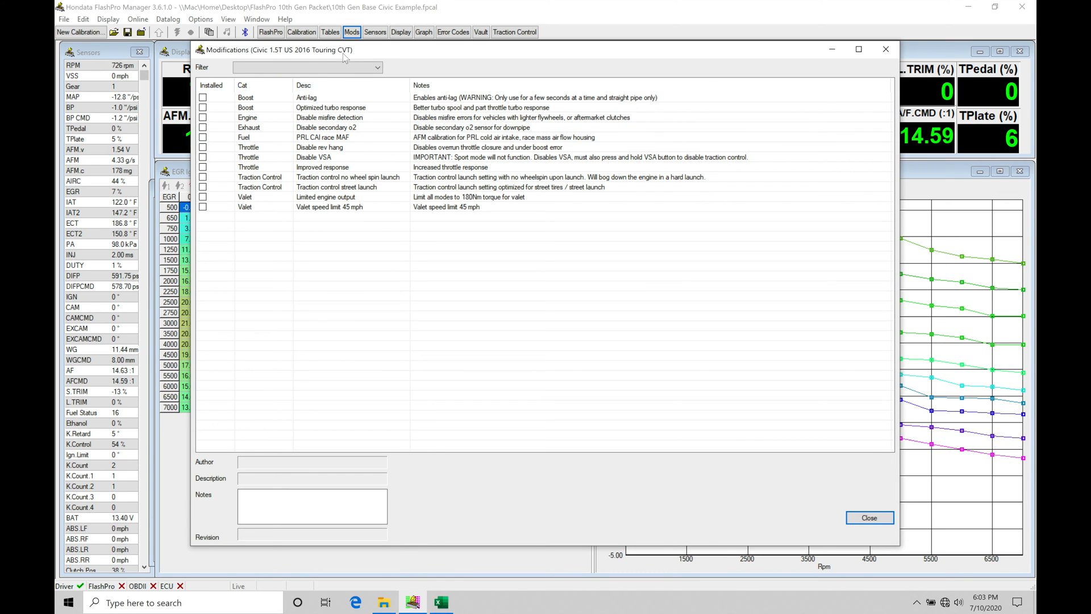
pyautogui.moveTo(291, 133)
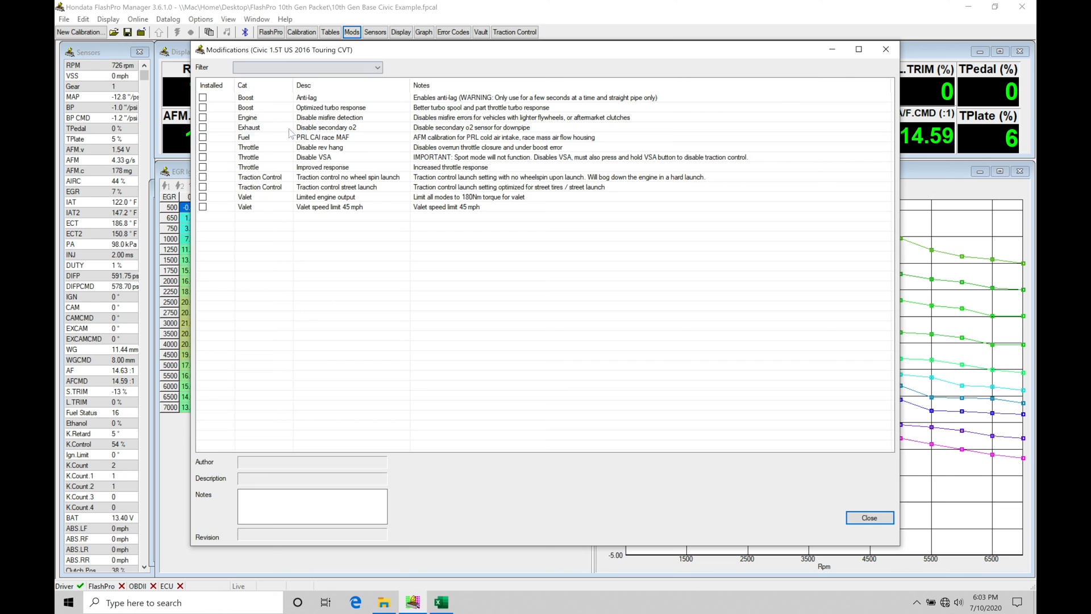
pyautogui.click(322, 167)
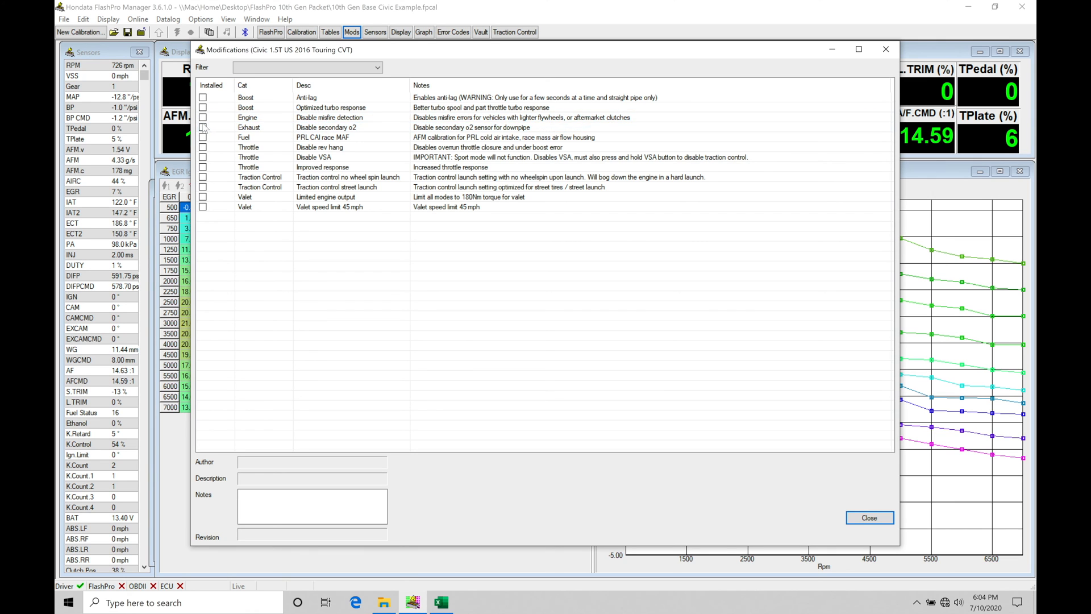
pyautogui.click(328, 117)
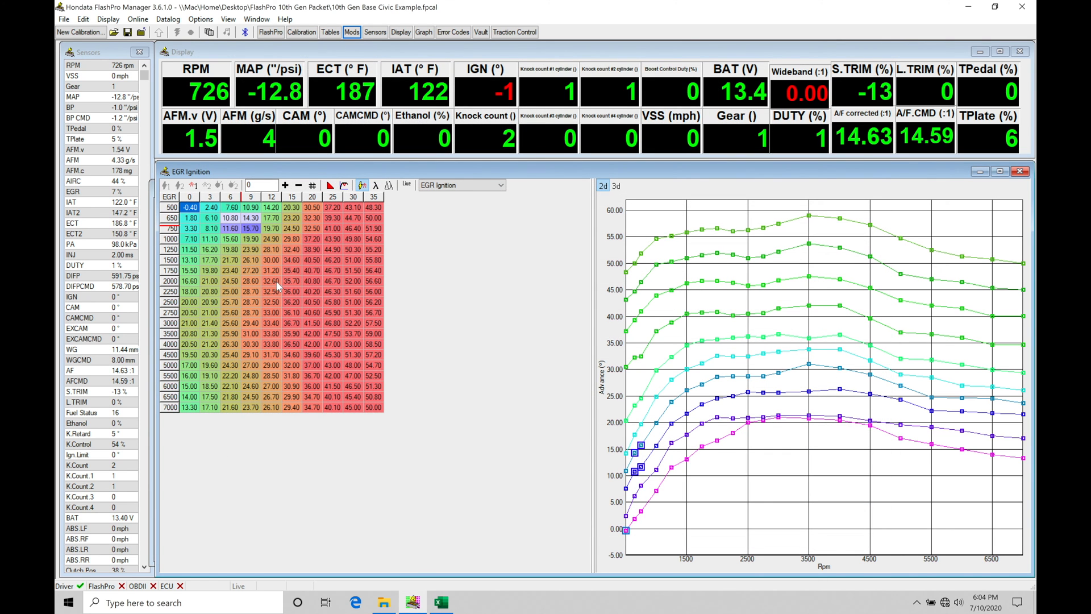
# Show the Ignition Cylinder trim table from the calibration tree, with Fuel collapsed
pyautogui.click(302, 31)
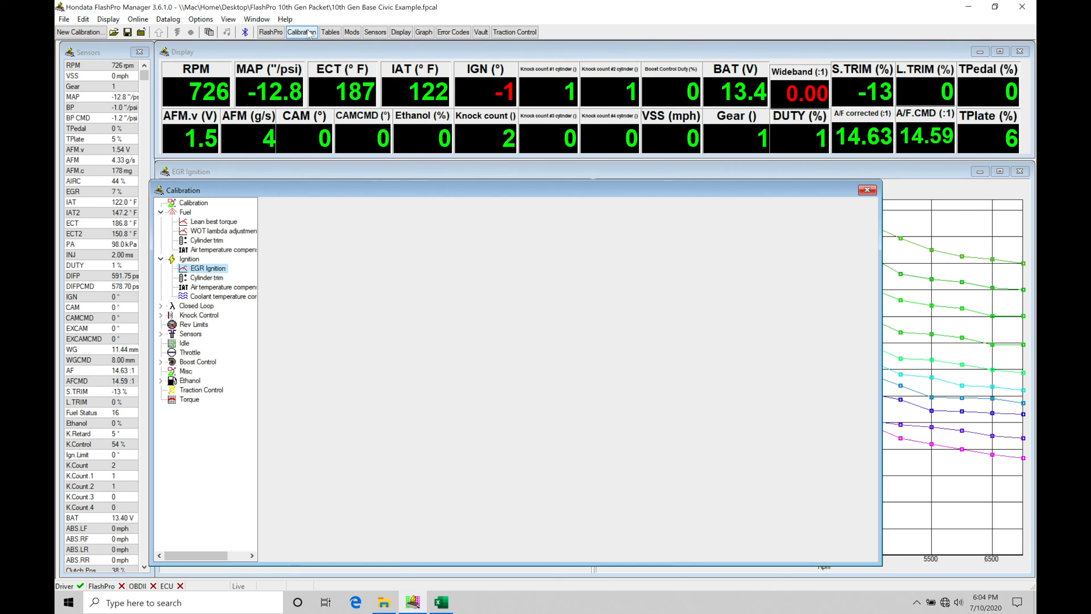
pyautogui.click(160, 212)
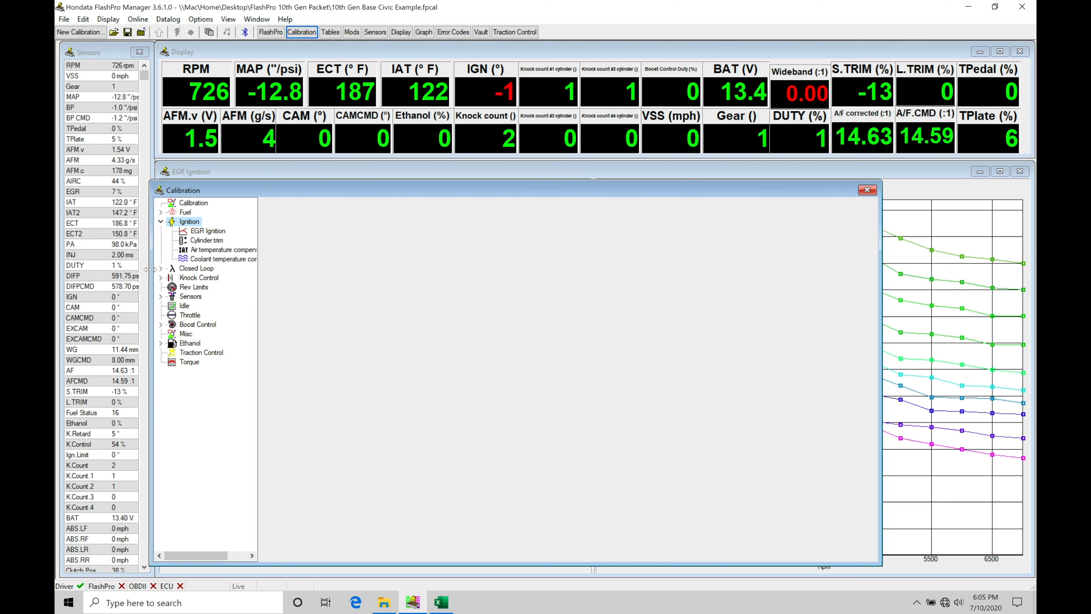
pyautogui.moveTo(360, 182)
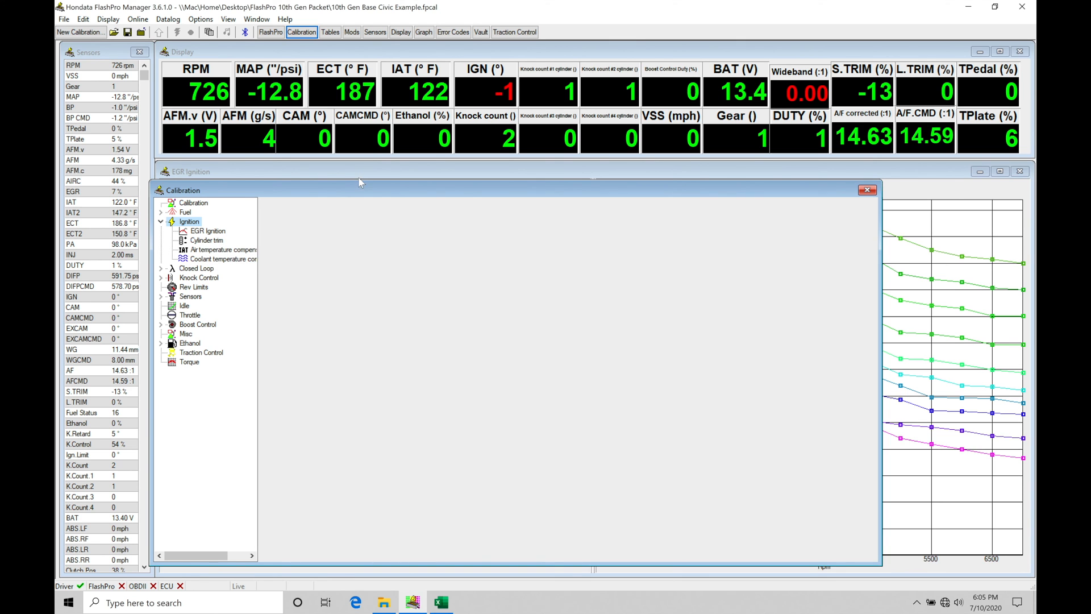
pyautogui.click(207, 231)
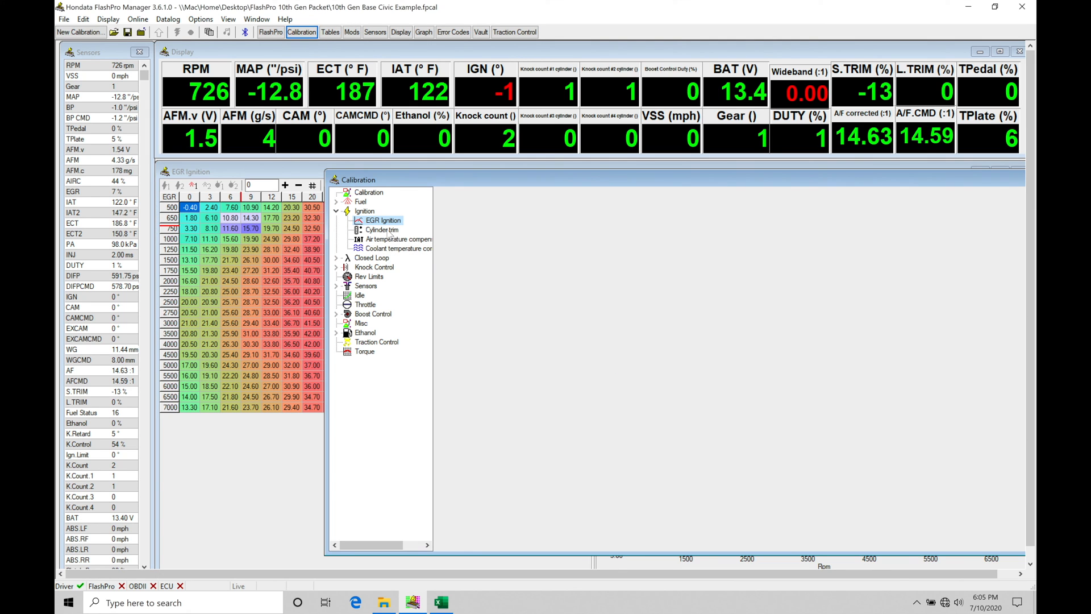
pyautogui.click(382, 230)
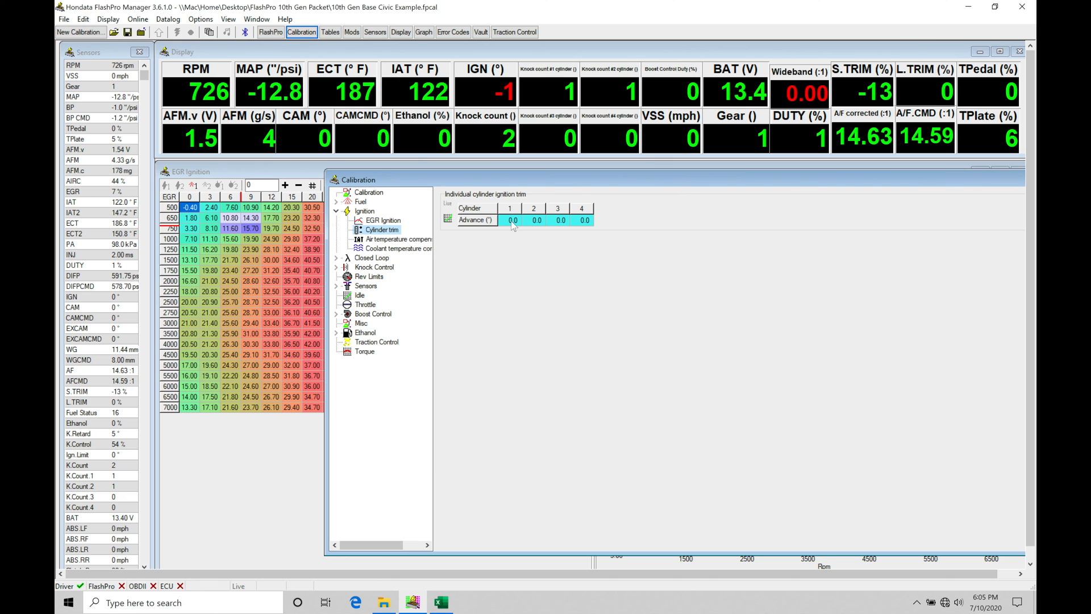